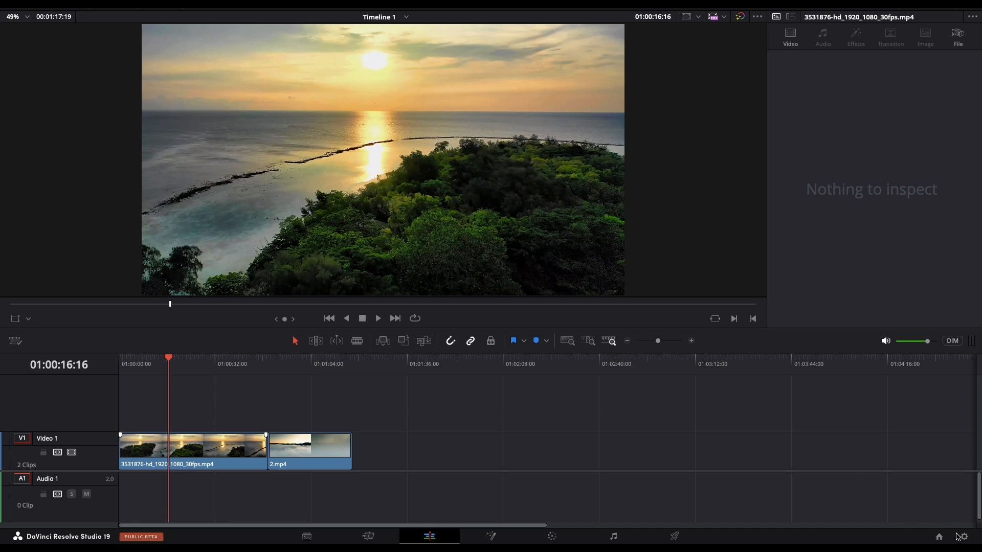
# Choose 3840 x 2160 Ultra HD timeline resolution and save square 3840x3840 project settings.
pyautogui.click(507, 104)
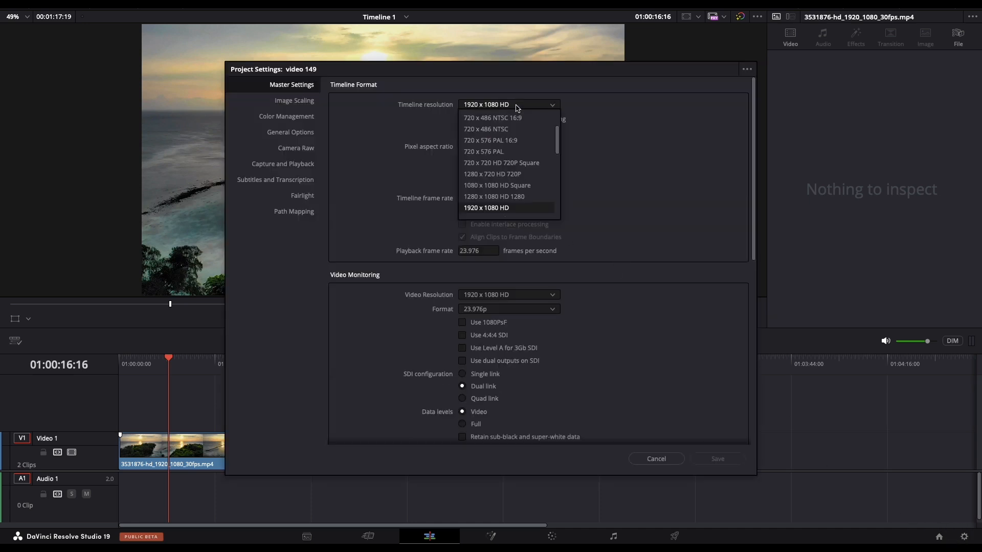
pyautogui.scroll(-3)
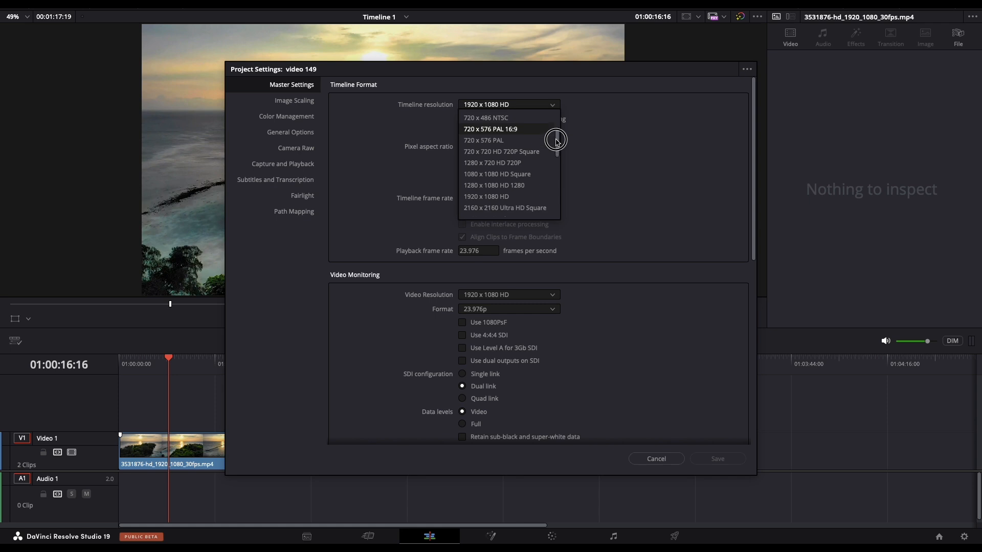
pyautogui.scroll(-3)
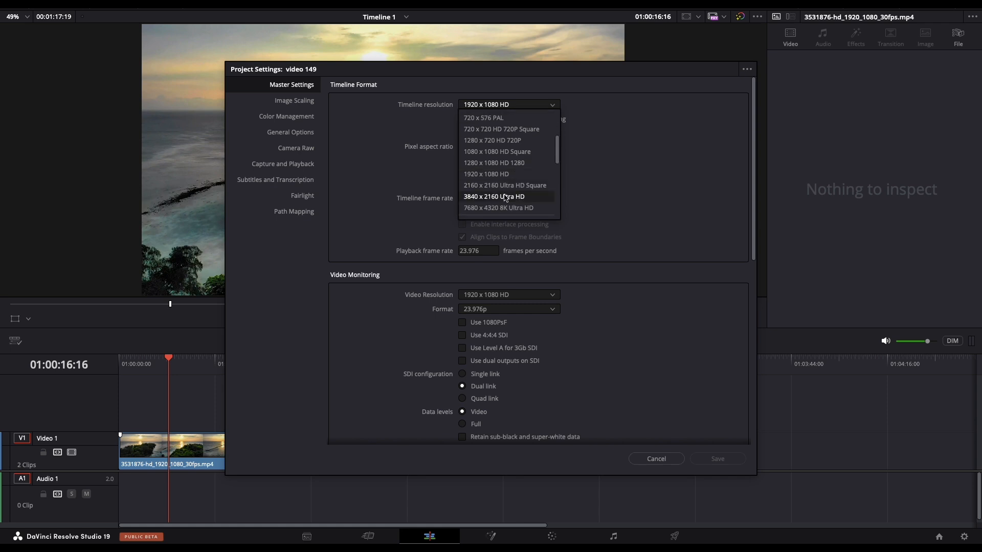
pyautogui.click(493, 196)
pyautogui.write('3840')
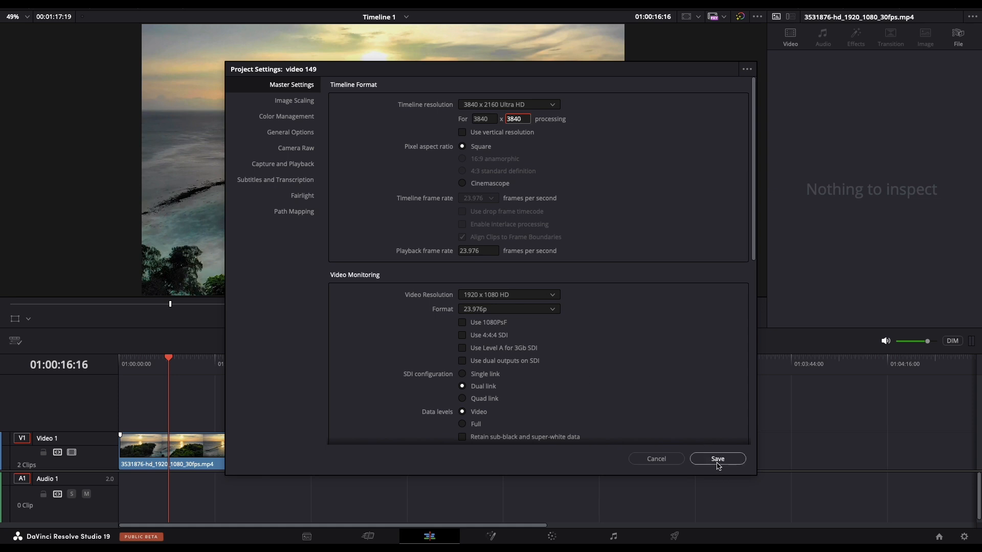
pyautogui.click(717, 458)
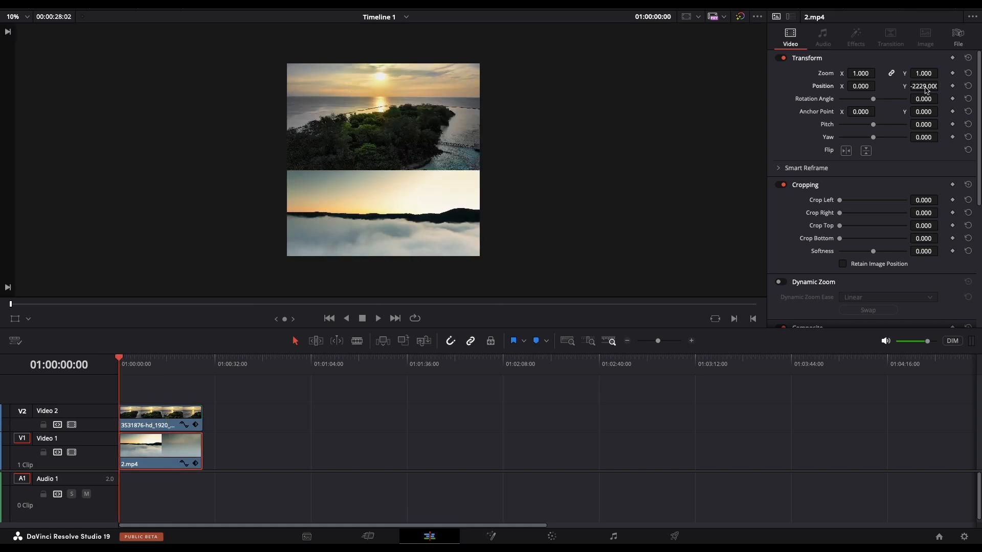
# Select the island clip on Video 2 above the cloud clip.
pyautogui.click(160, 416)
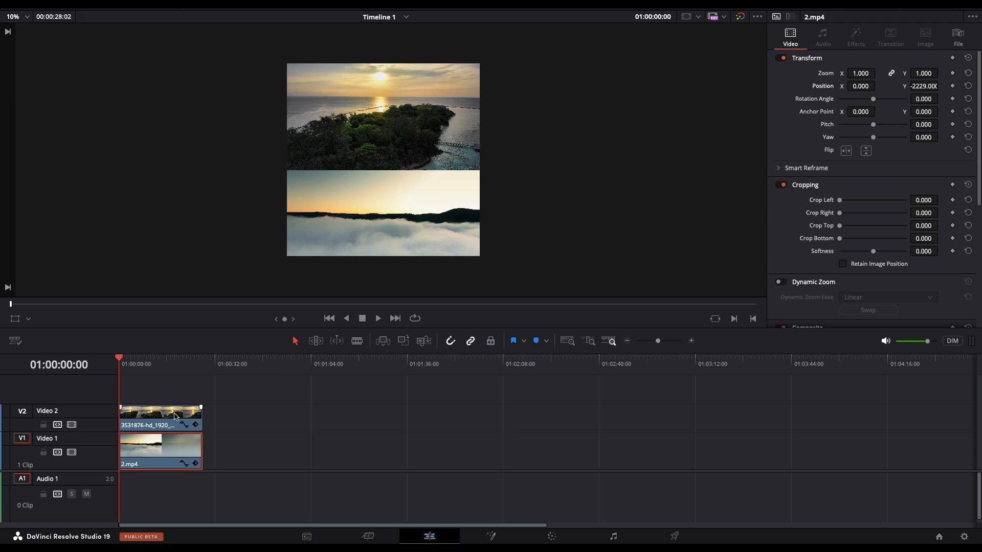
# Rotate the island clip 180°, set Position Y 1557 and Zoom 1.630.
pyautogui.click(160, 416)
pyautogui.write('180.000')
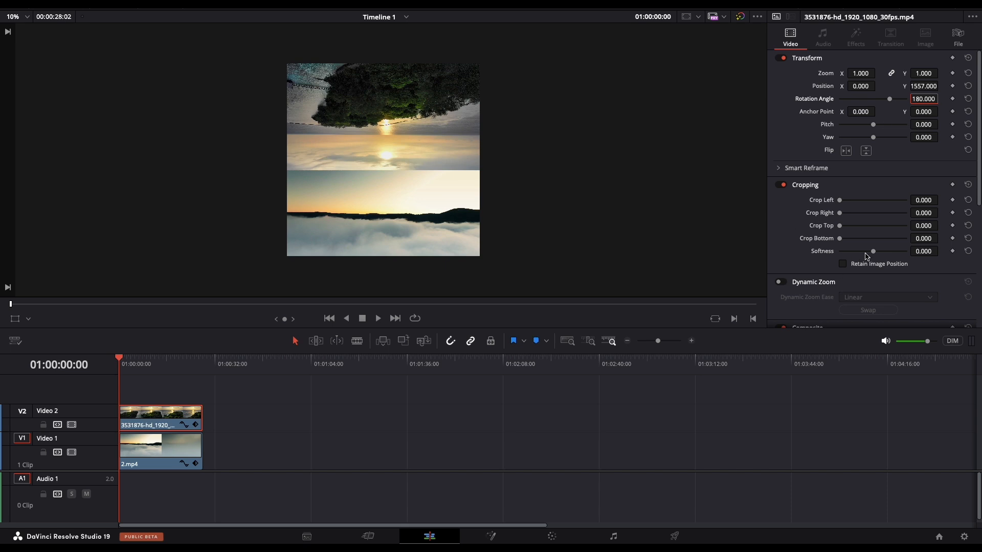
pyautogui.moveTo(870, 253)
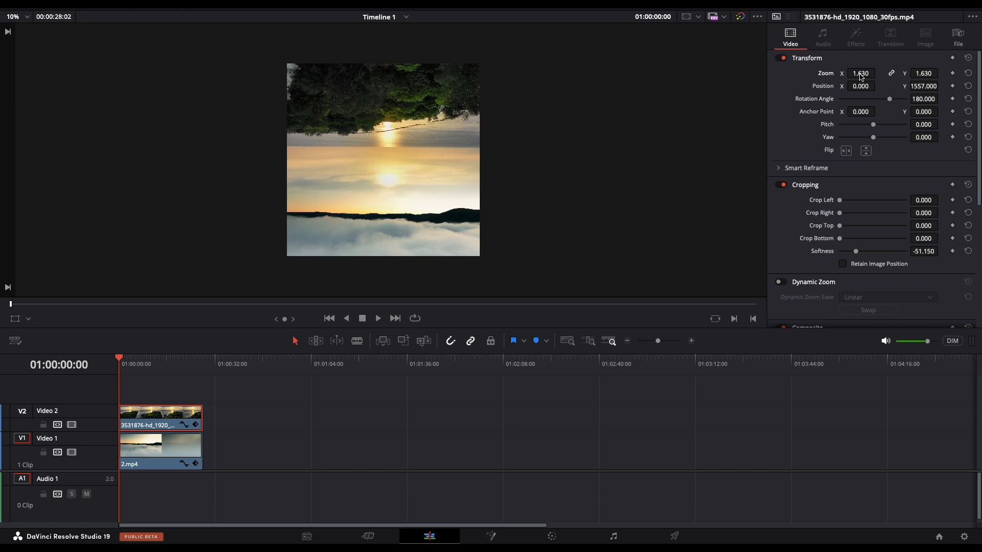
pyautogui.moveTo(421, 168)
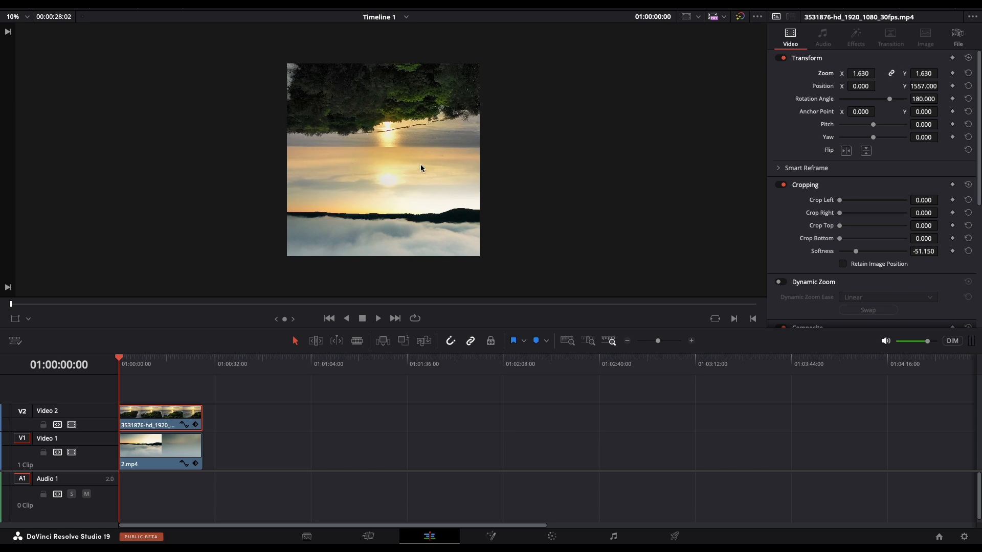
pyautogui.moveTo(276, 407)
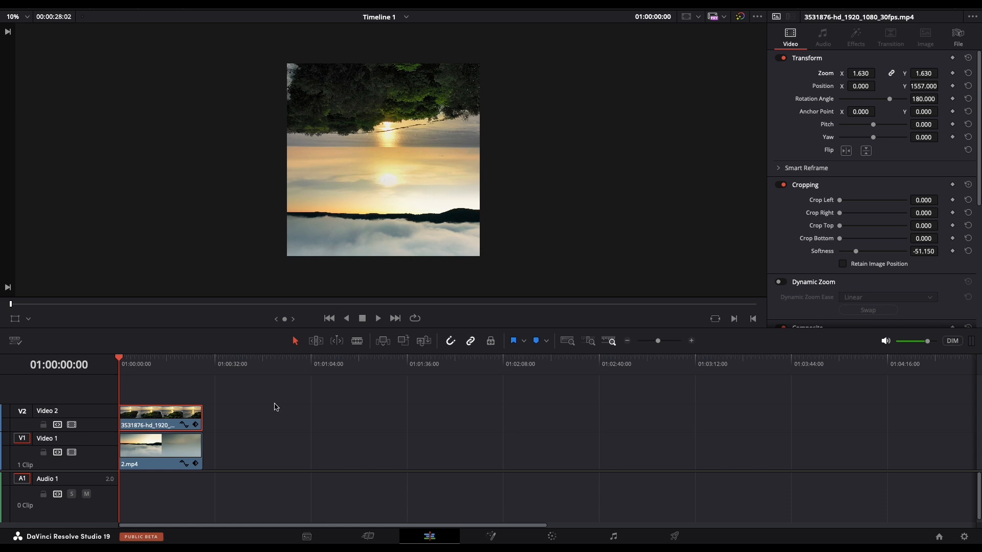
pyautogui.click(160, 447)
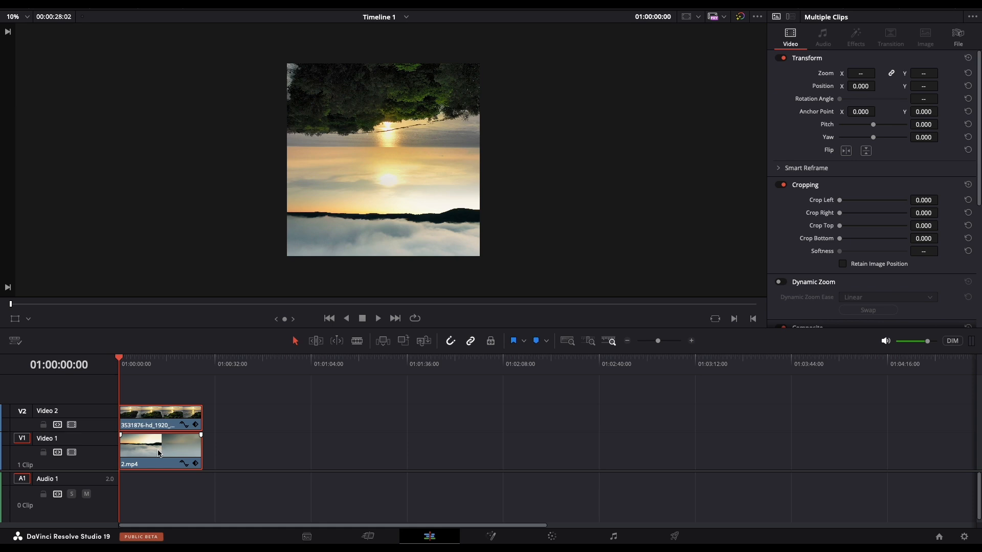
# Merge the two selected clips into Compound Clip 1 with New Compound Clip.
pyautogui.rightClick(159, 450)
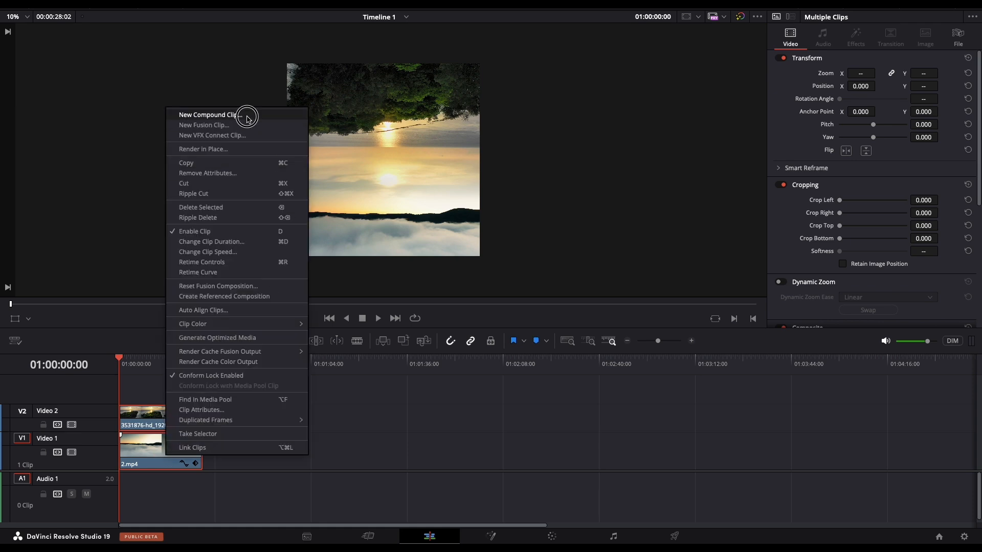
pyautogui.click(211, 115)
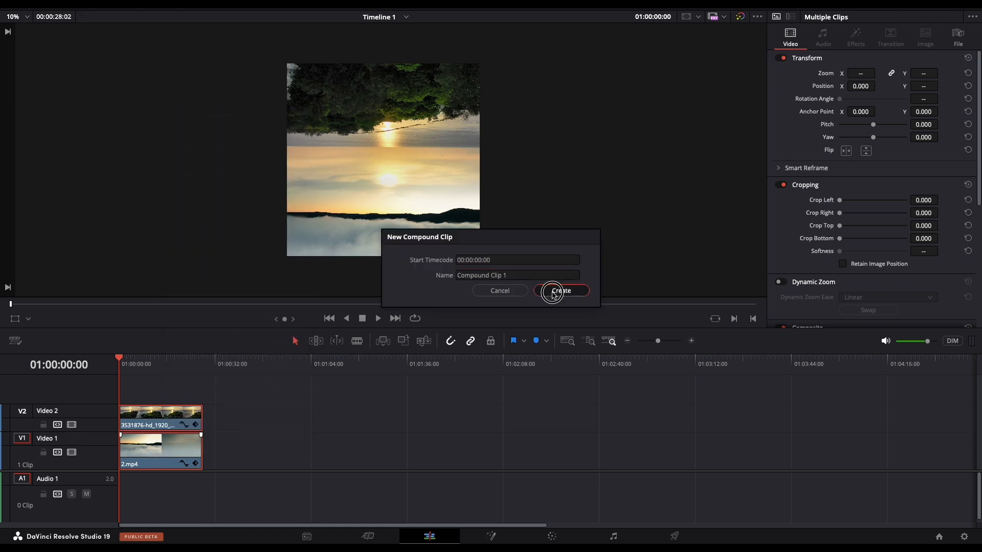
pyautogui.click(558, 291)
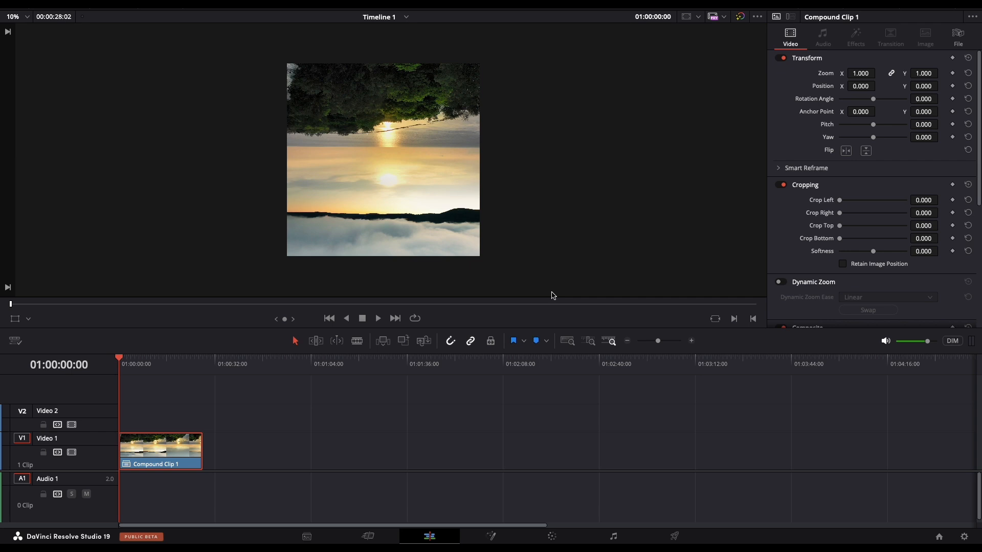
pyautogui.moveTo(526, 292)
pyautogui.write('transform')
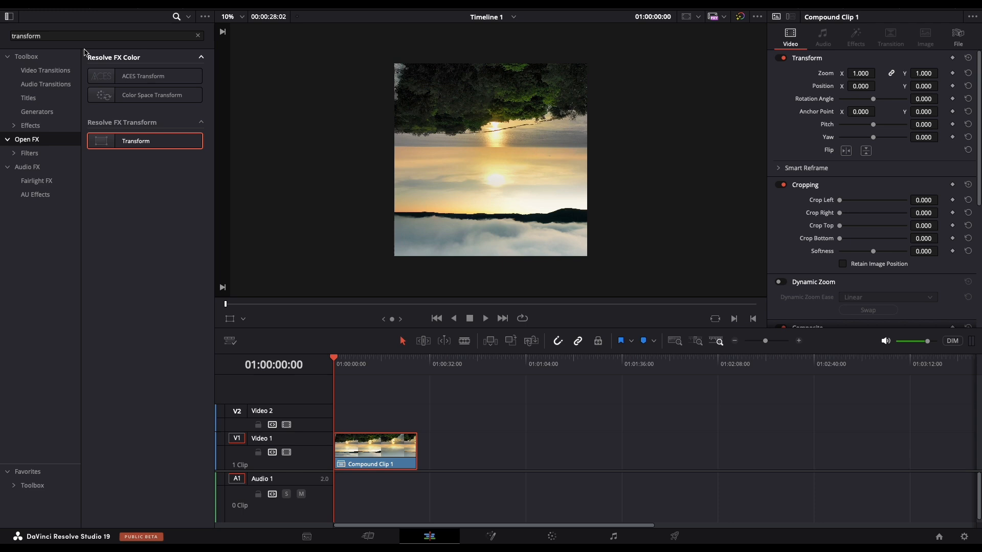
# Apply the Resolve FX Transform effect from the 'transform' search results.
pyautogui.click(101, 35)
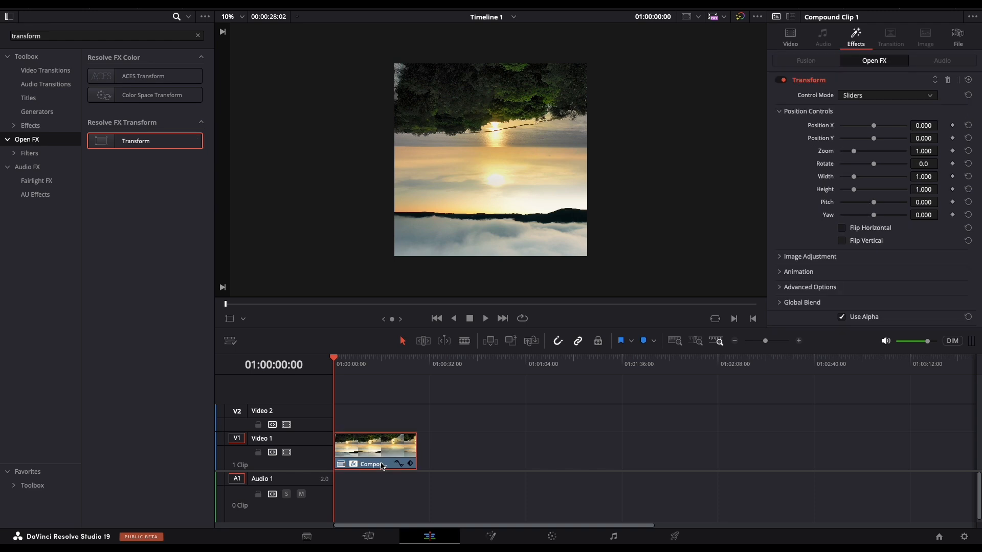
pyautogui.moveTo(246, 260)
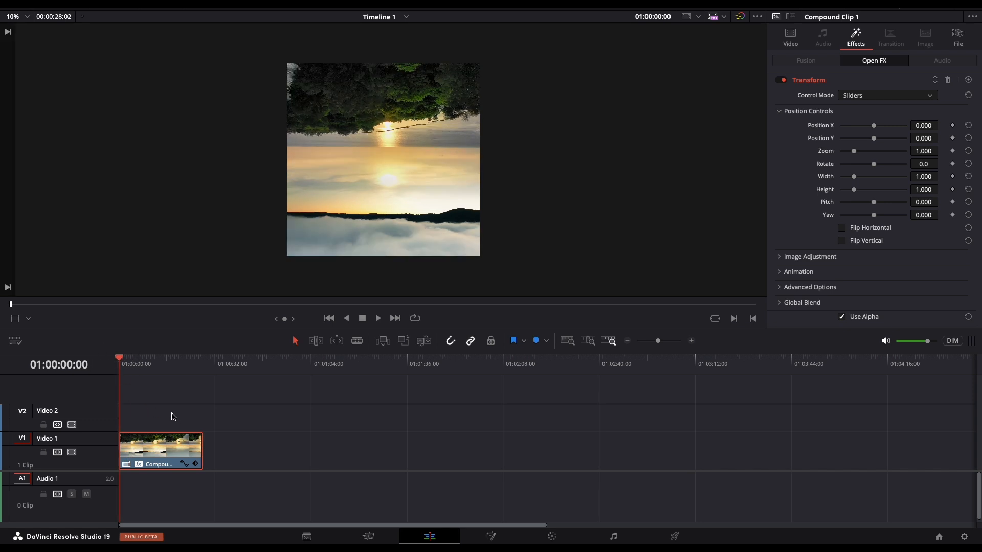
pyautogui.moveTo(560, 372)
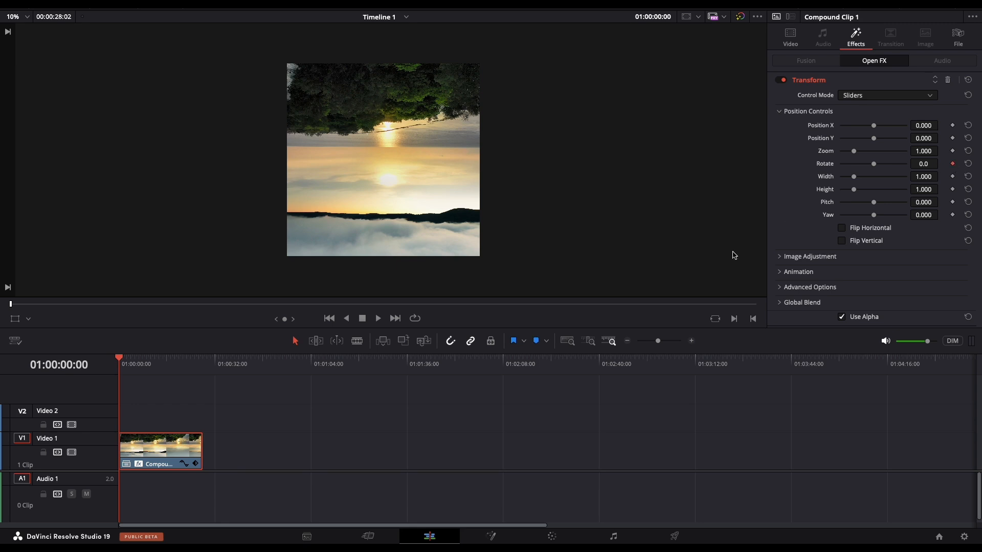
pyautogui.moveTo(191, 363)
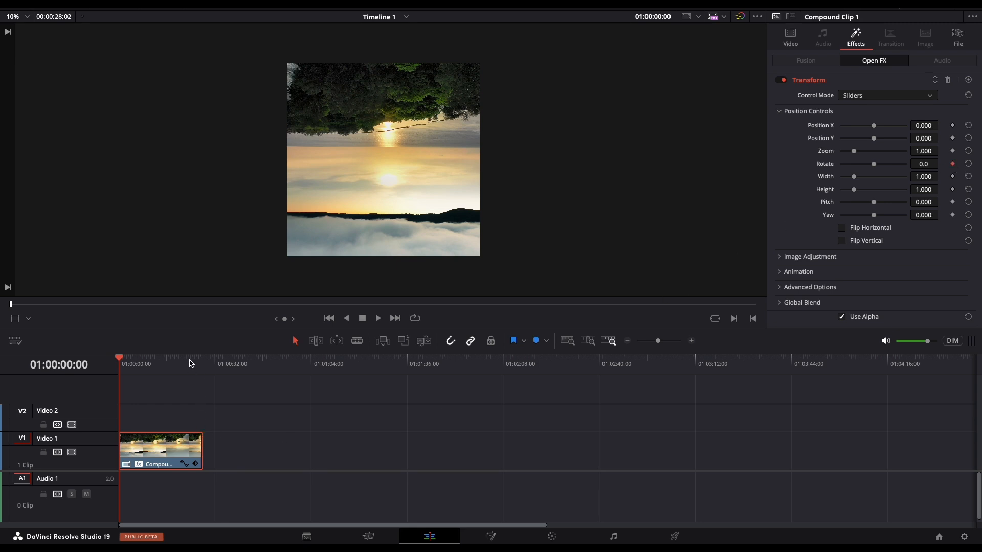
# Move the playhead to the clip's last frame and key Rotate at 180.0.
pyautogui.click(203, 363)
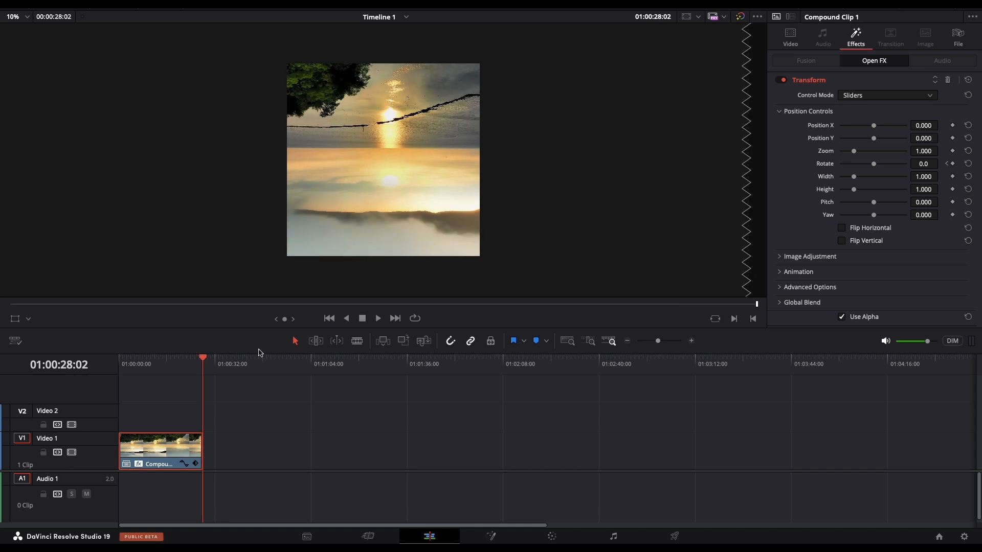
pyautogui.moveTo(420, 334)
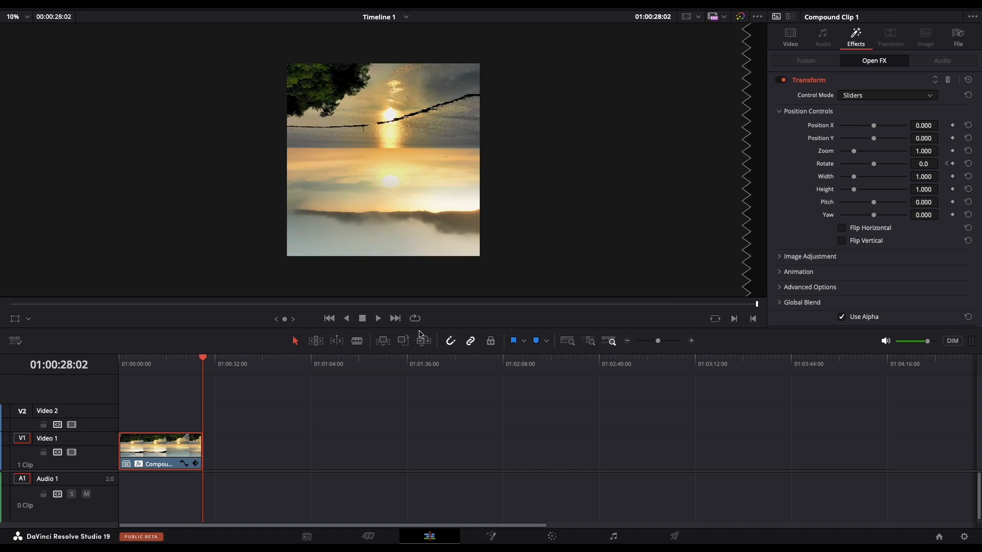
pyautogui.moveTo(912, 164)
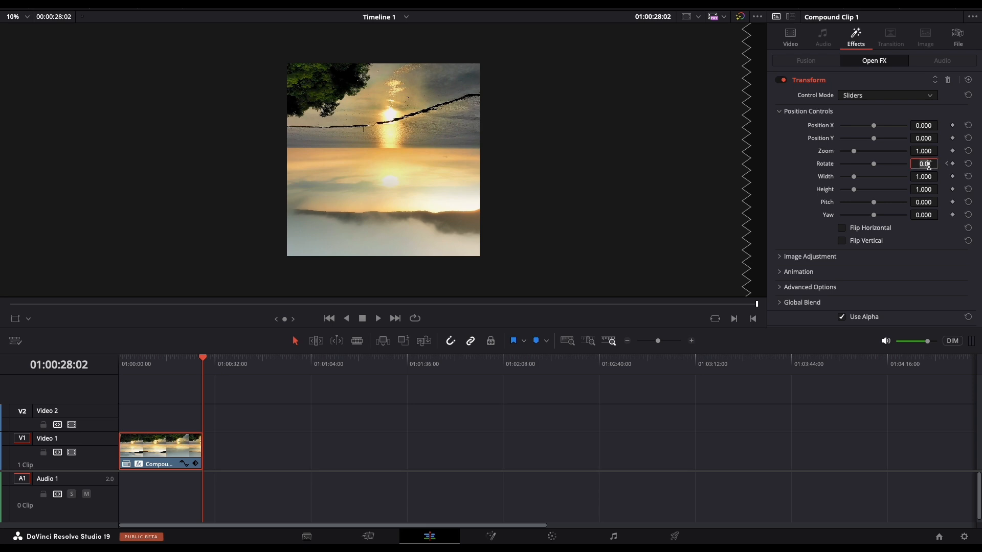
pyautogui.write('180.0')
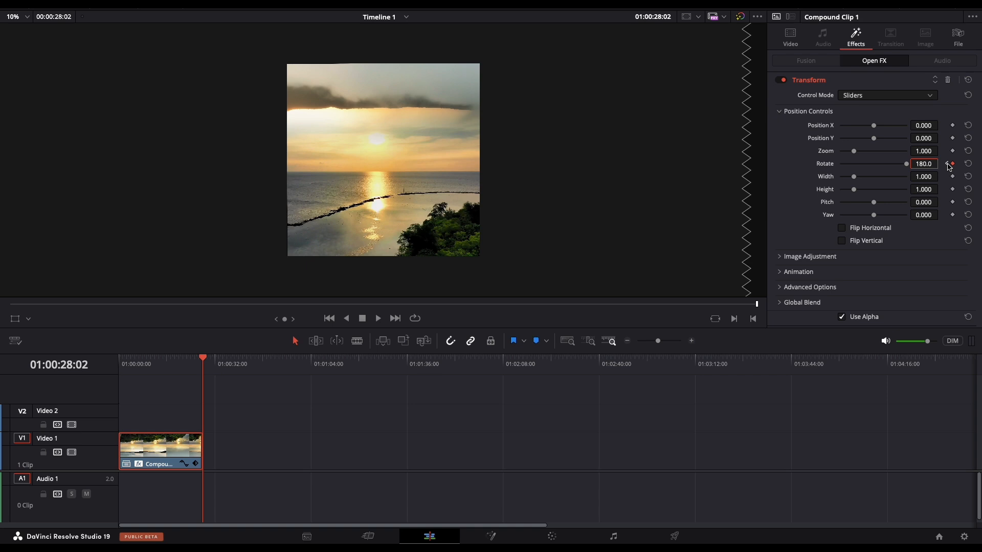
pyautogui.moveTo(786, 284)
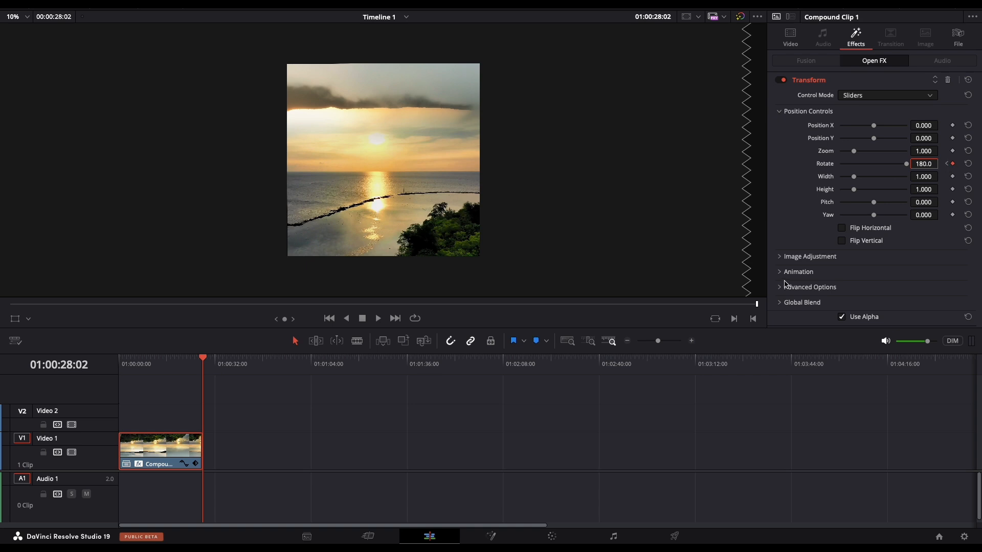
# Set the Transform effect's Motion Blur to 1.0 and Edge Behaviour to Reflect.
pyautogui.click(798, 271)
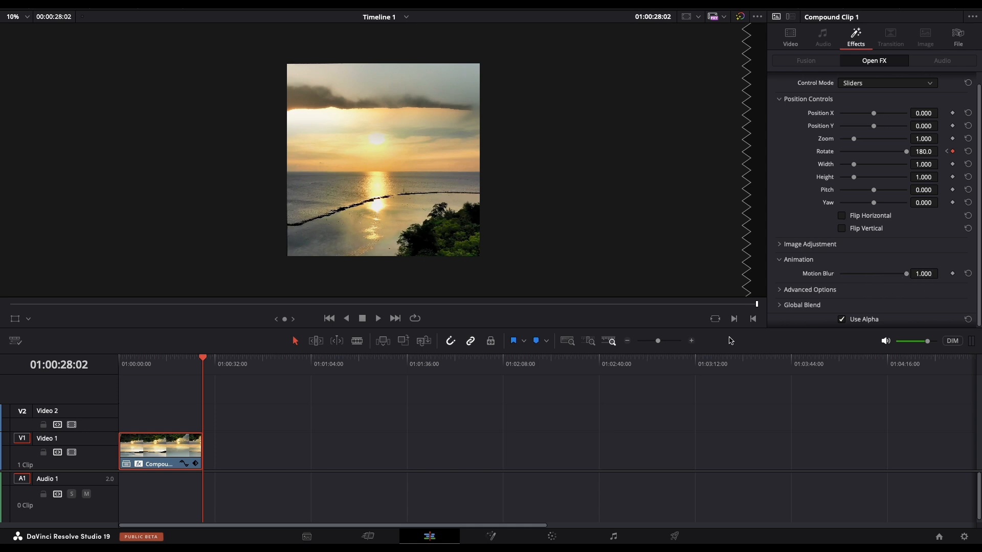
pyautogui.moveTo(709, 321)
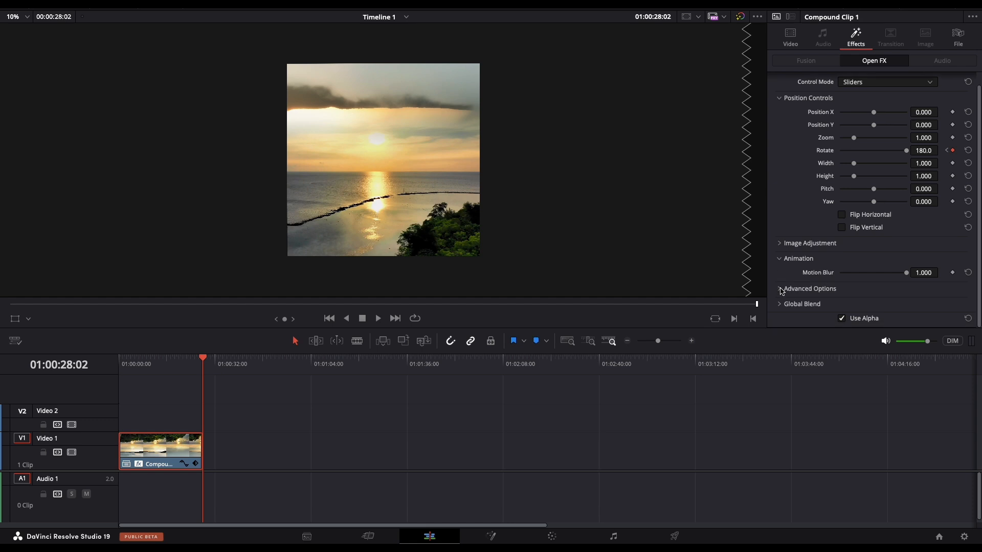
pyautogui.click(782, 288)
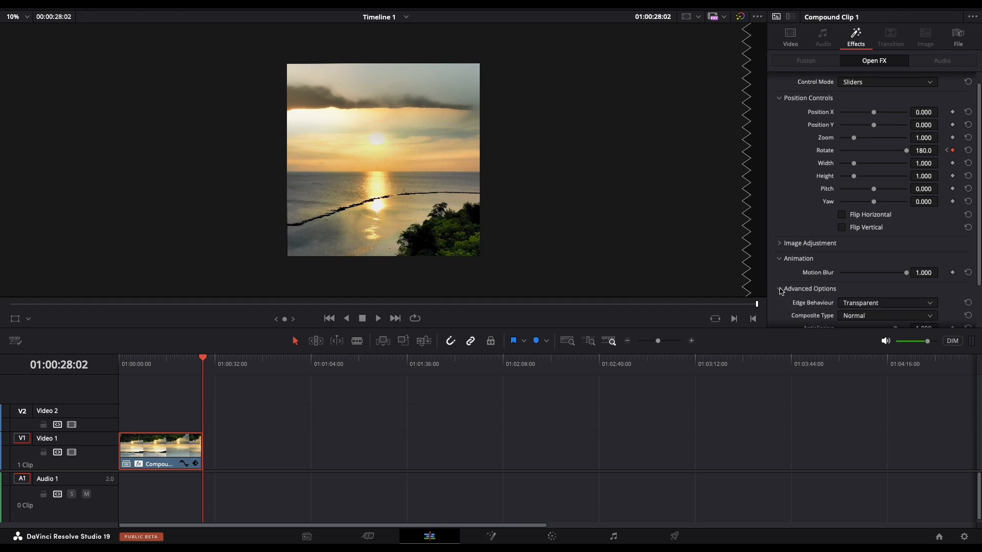
pyautogui.scroll(-3)
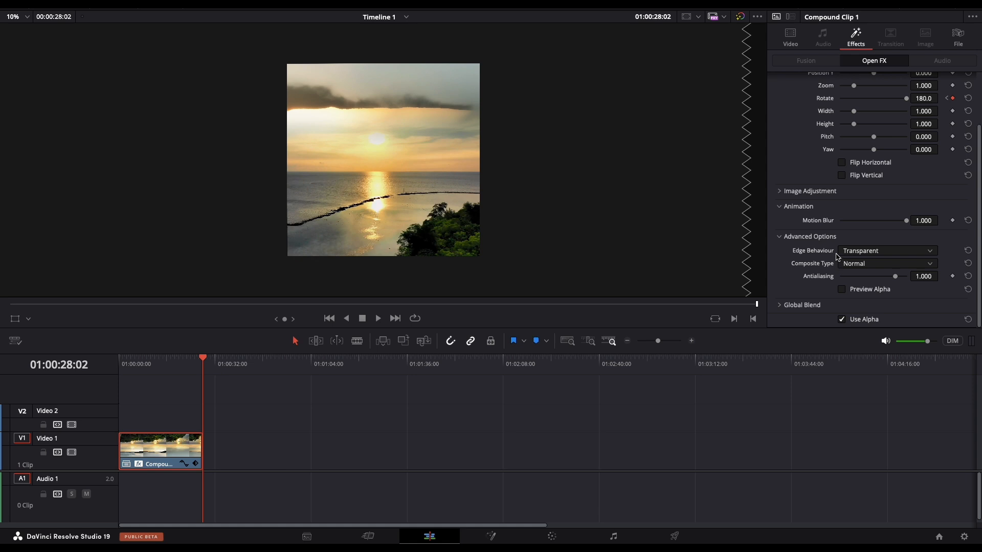
pyautogui.click(886, 250)
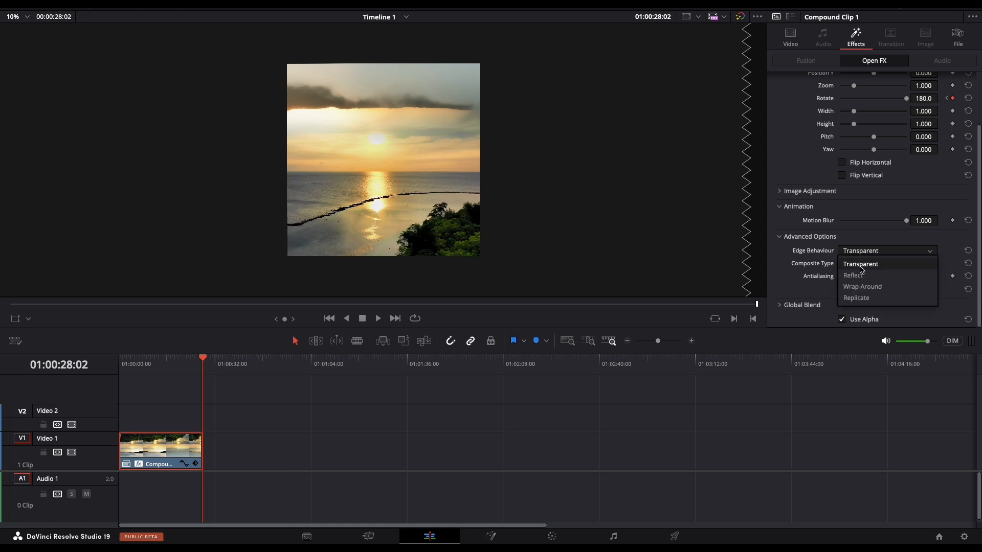
pyautogui.click(853, 264)
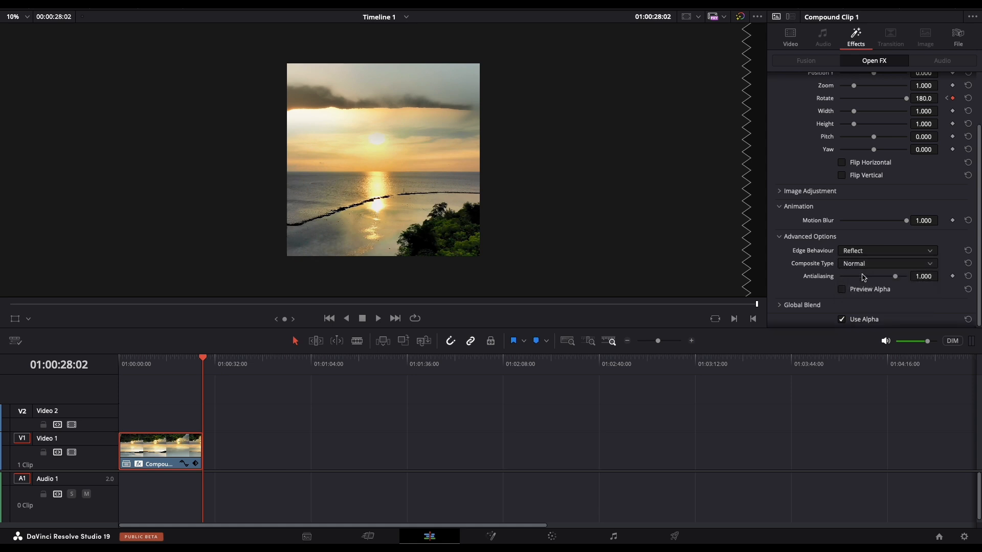